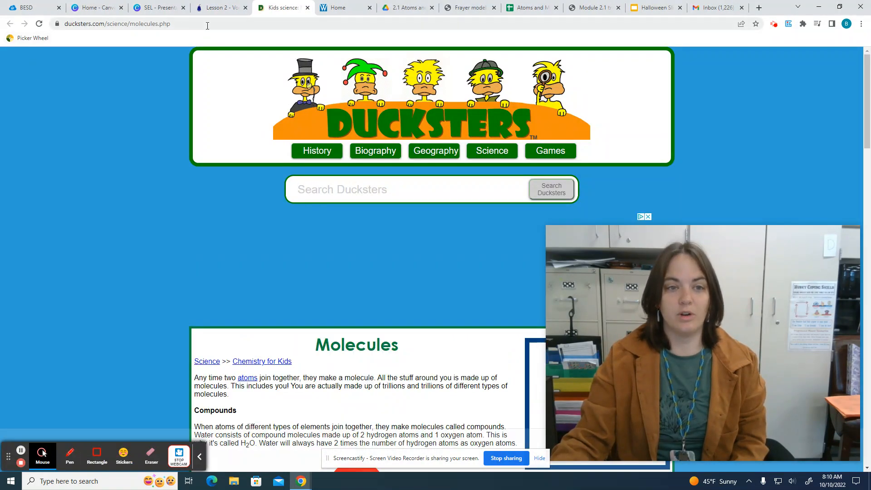
# Step: Switch from the Ducksters Molecules article back to the Canvas Lesson 2 Vocabulary assignment
pyautogui.click(218, 8)
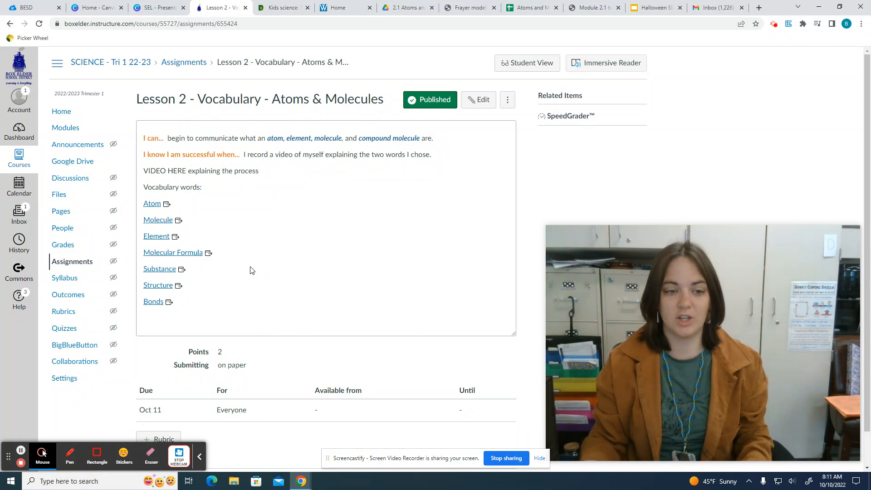
pyautogui.moveTo(396, 223)
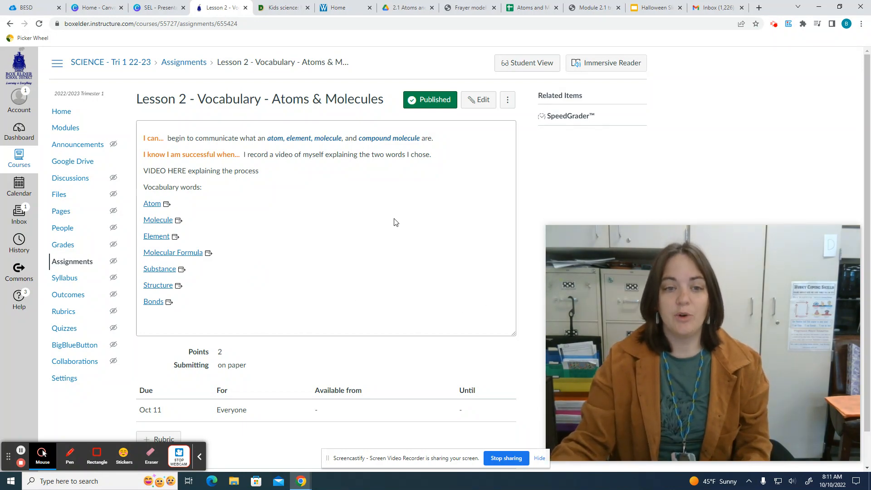
pyautogui.moveTo(332, 213)
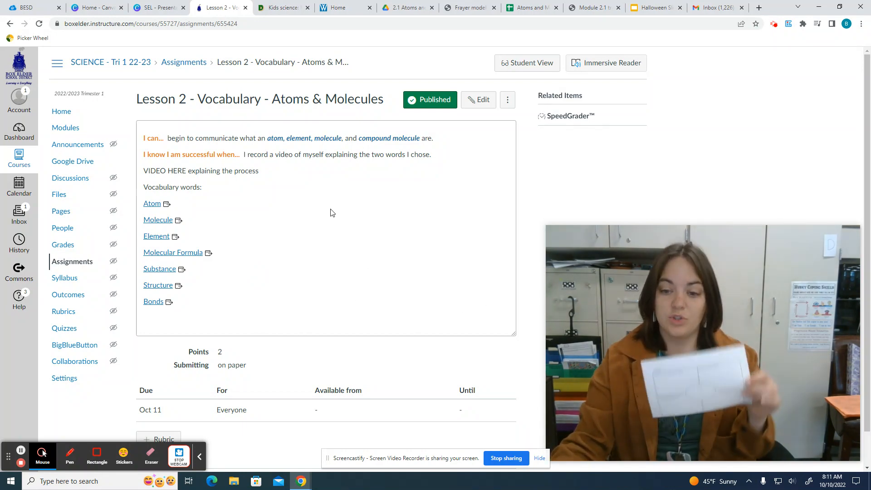
pyautogui.moveTo(399, 287)
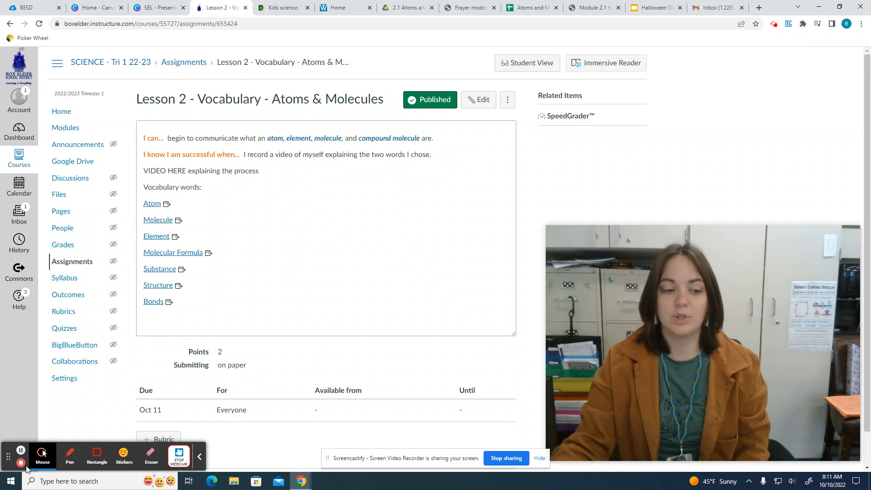
pyautogui.moveTo(21, 463)
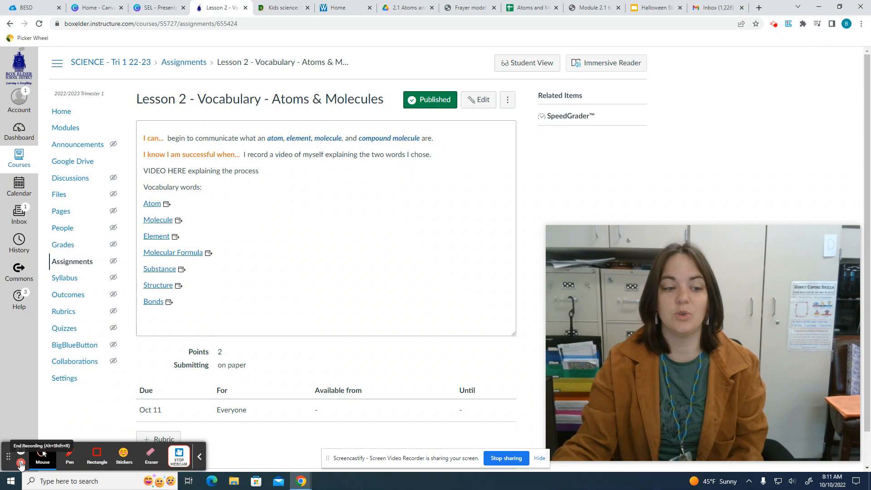